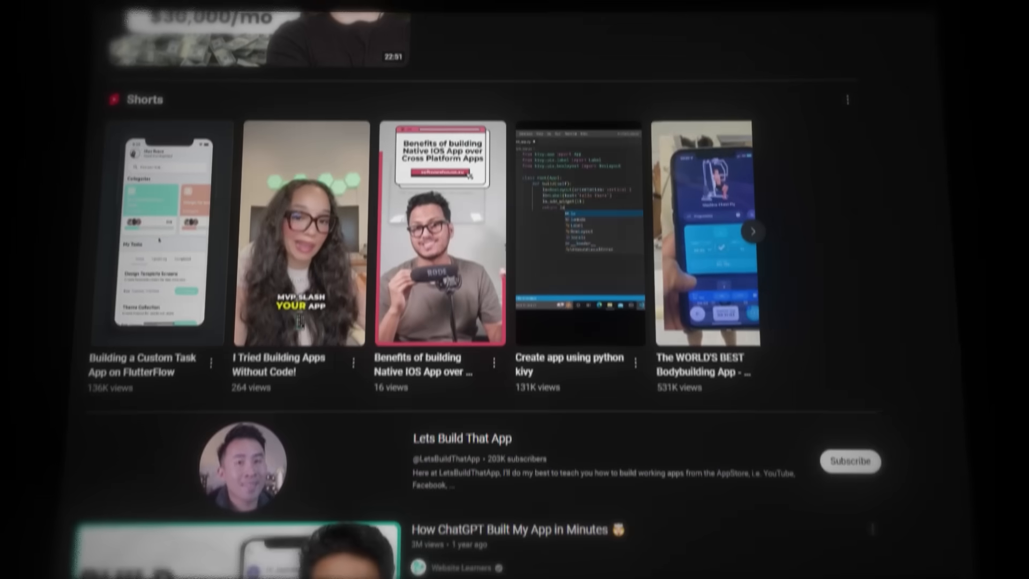
# Step: Browse Mobbin's app categories and pick the Productivity category's to-do app
pyautogui.scroll(-3)
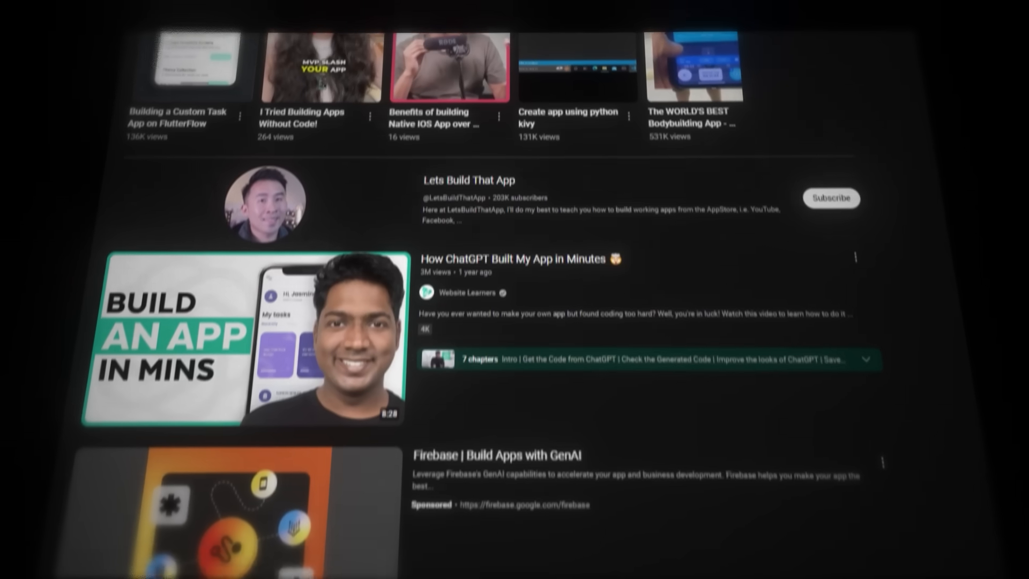
pyautogui.scroll(-3)
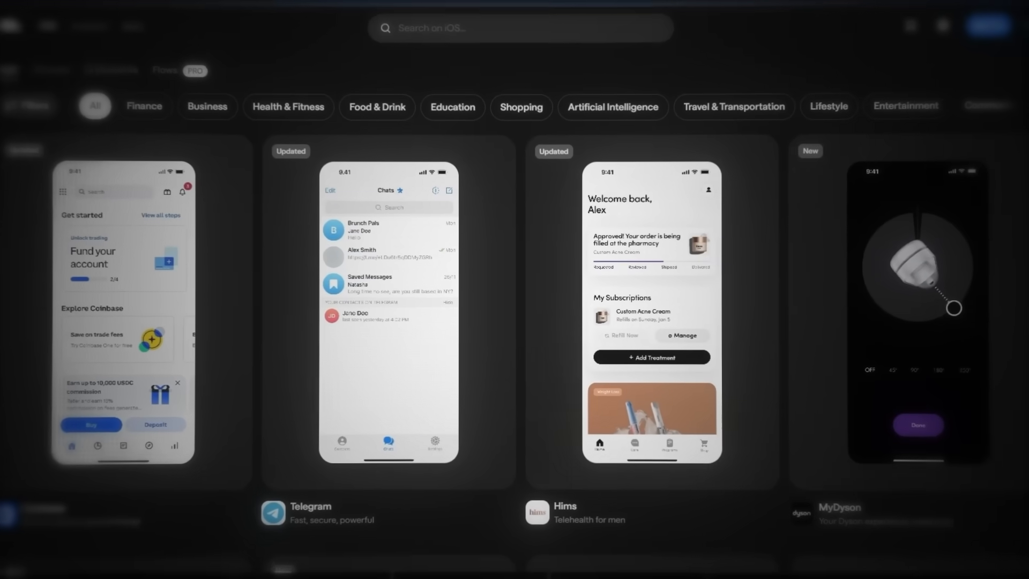
pyautogui.scroll(-3)
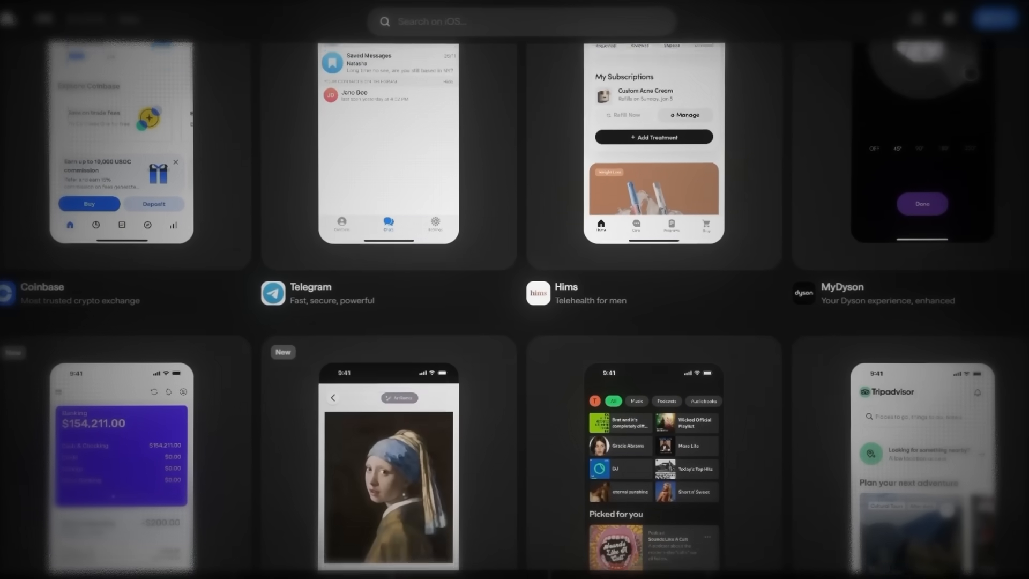
pyautogui.scroll(-3)
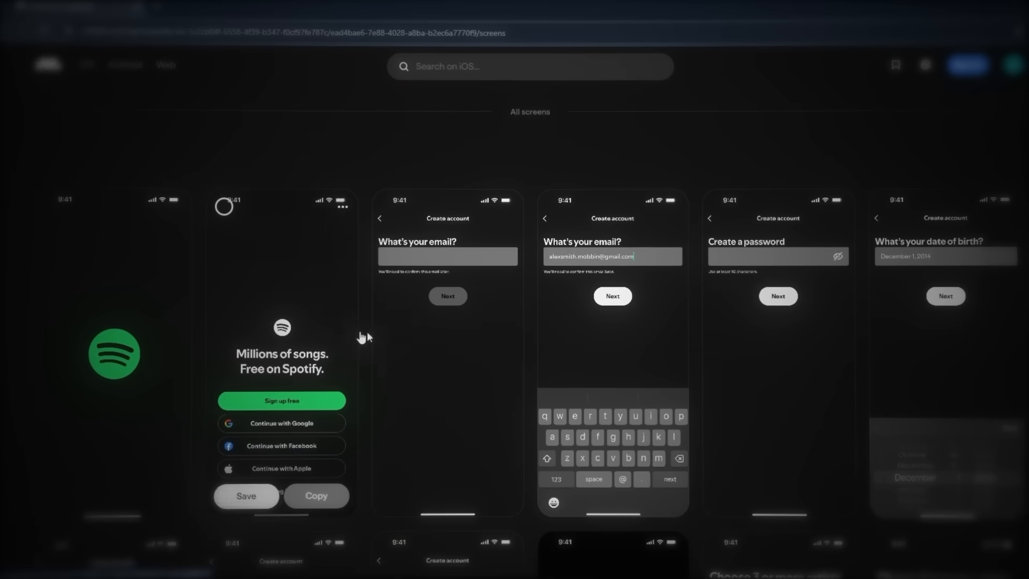
pyautogui.scroll(-3)
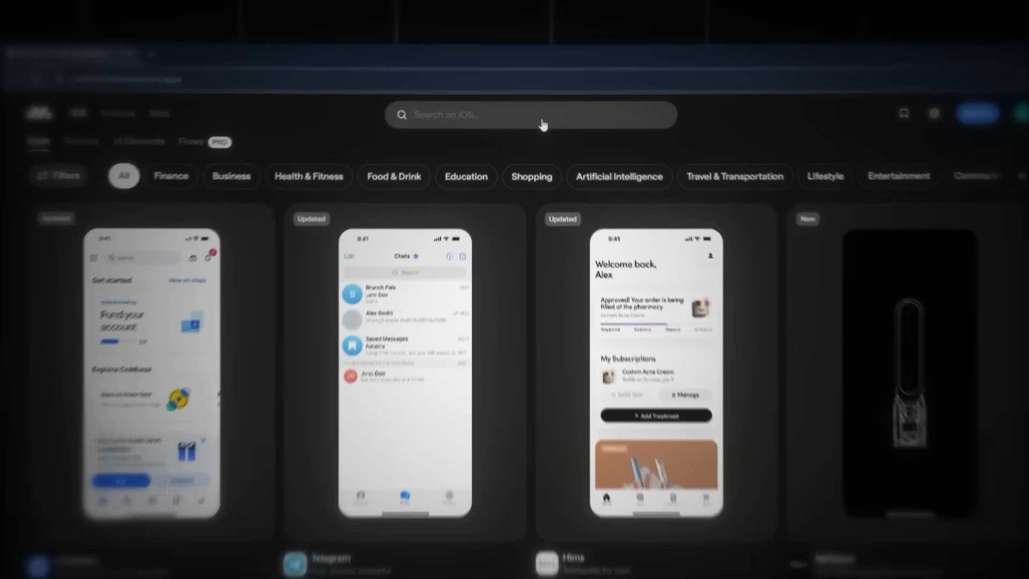
pyautogui.click(531, 114)
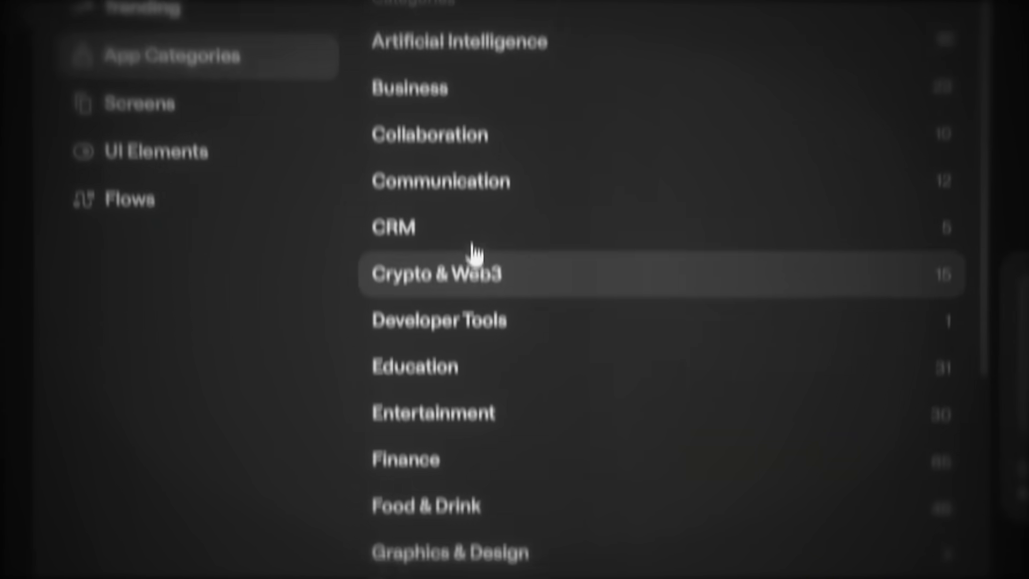
pyautogui.scroll(-3)
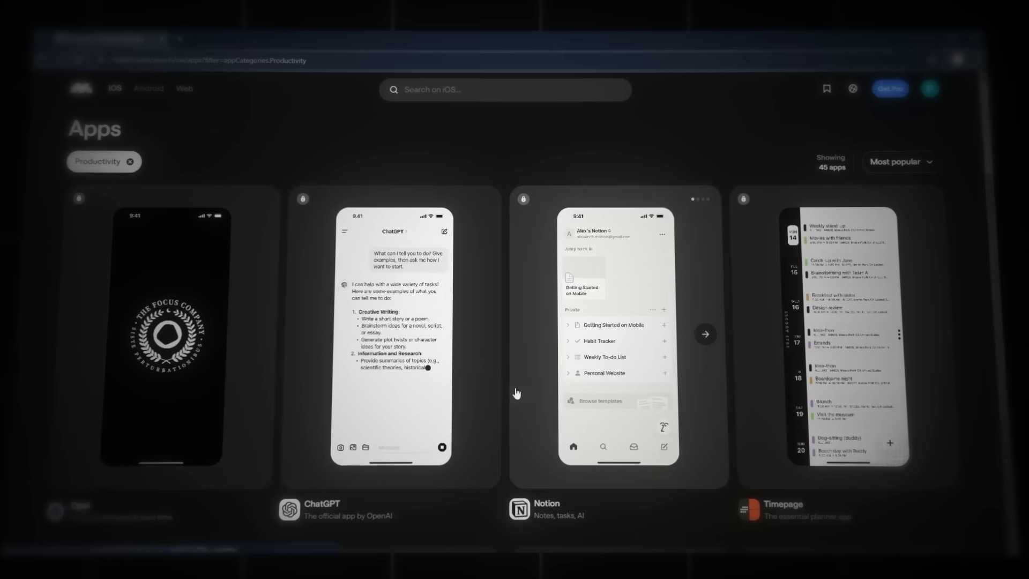
pyautogui.scroll(-3)
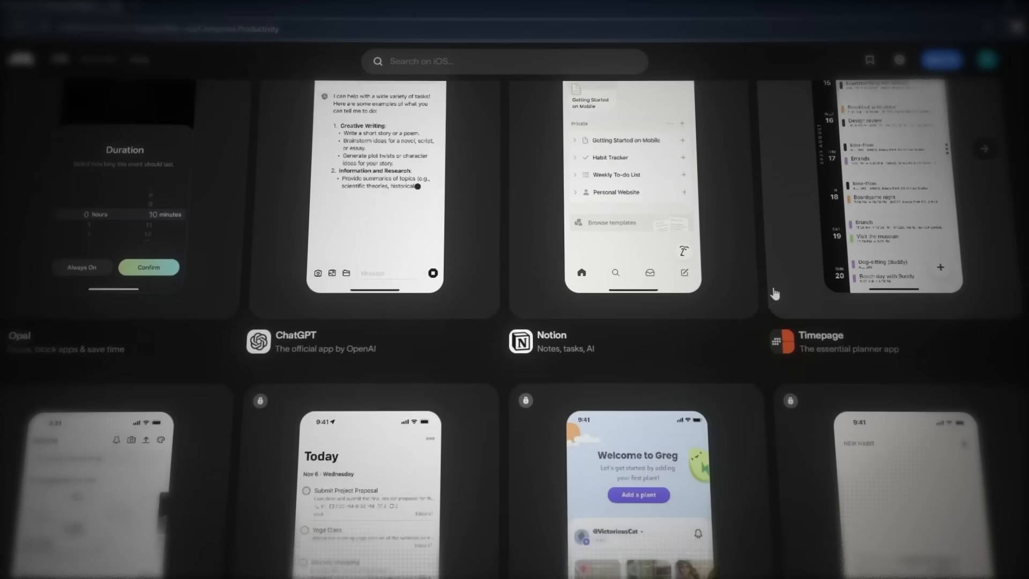
pyautogui.scroll(-3)
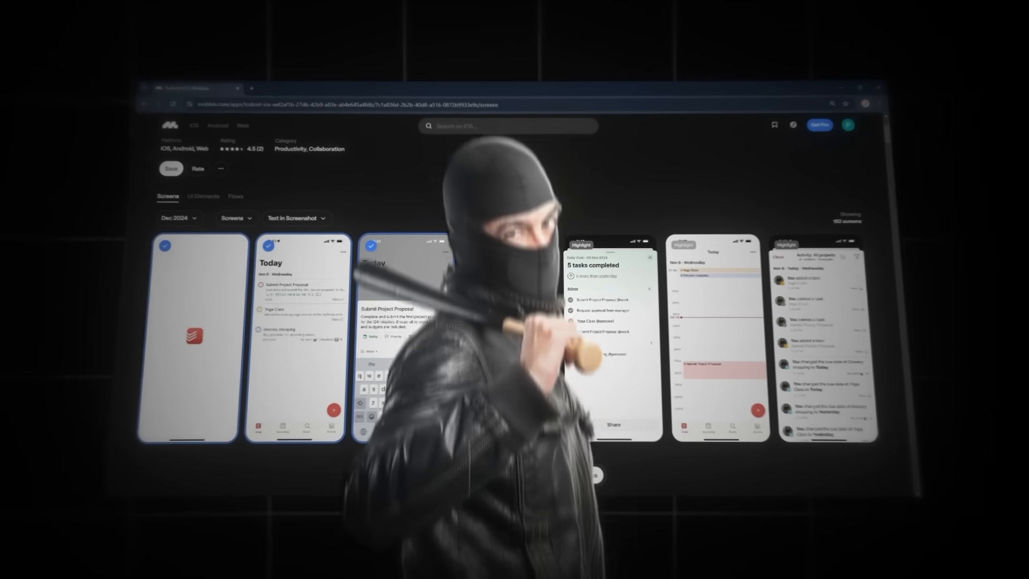
# Step: Copy the seven selected Todoist screens for Figma and bring up Mobbin's Figma plugin page
pyautogui.click(556, 525)
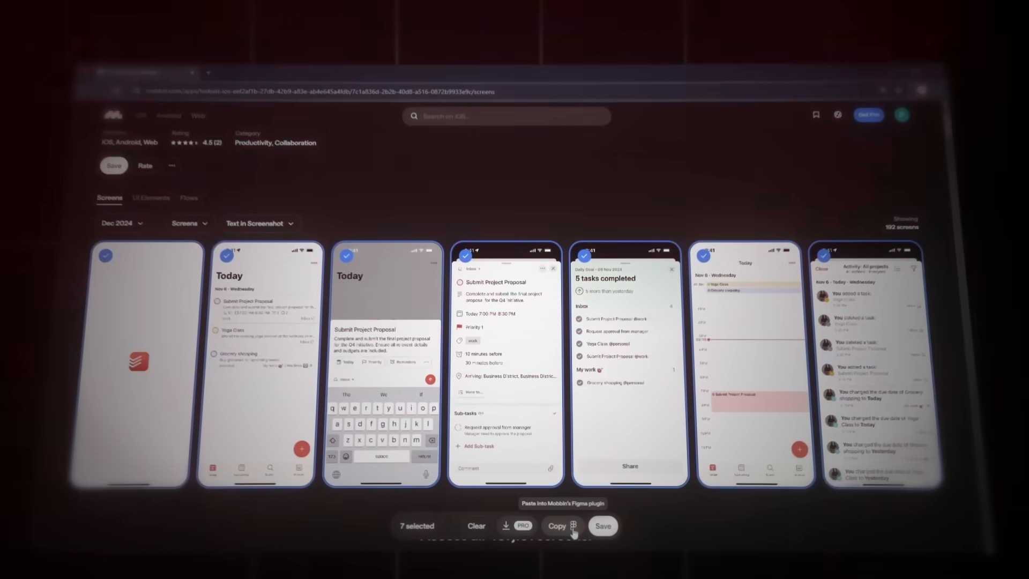
pyautogui.click(556, 525)
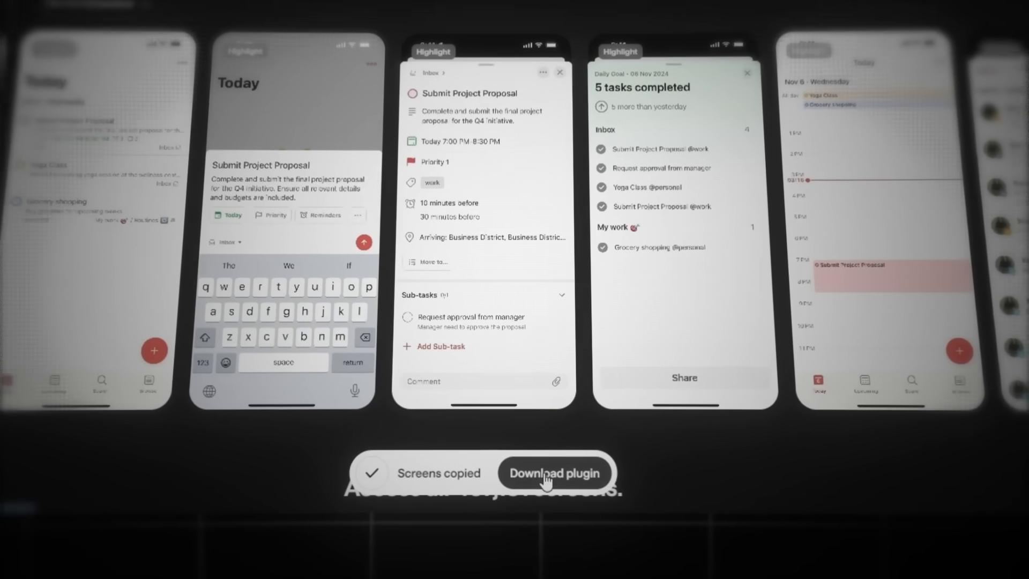
pyautogui.click(553, 472)
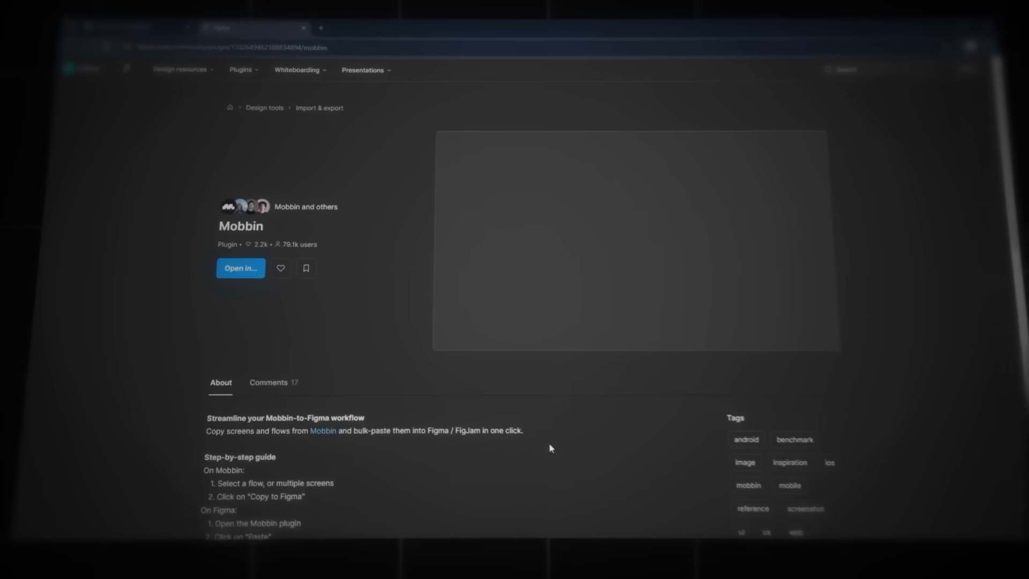
# Step: Run the Mobbin plugin in the Untitled Figma file and paste the seven Todoist screens onto the canvas
pyautogui.click(240, 268)
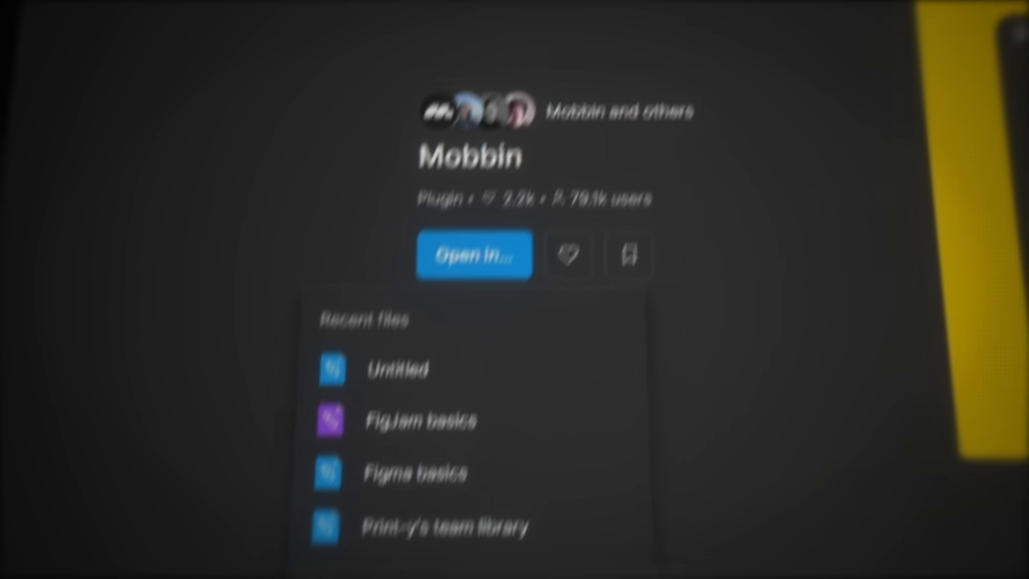
pyautogui.click(474, 254)
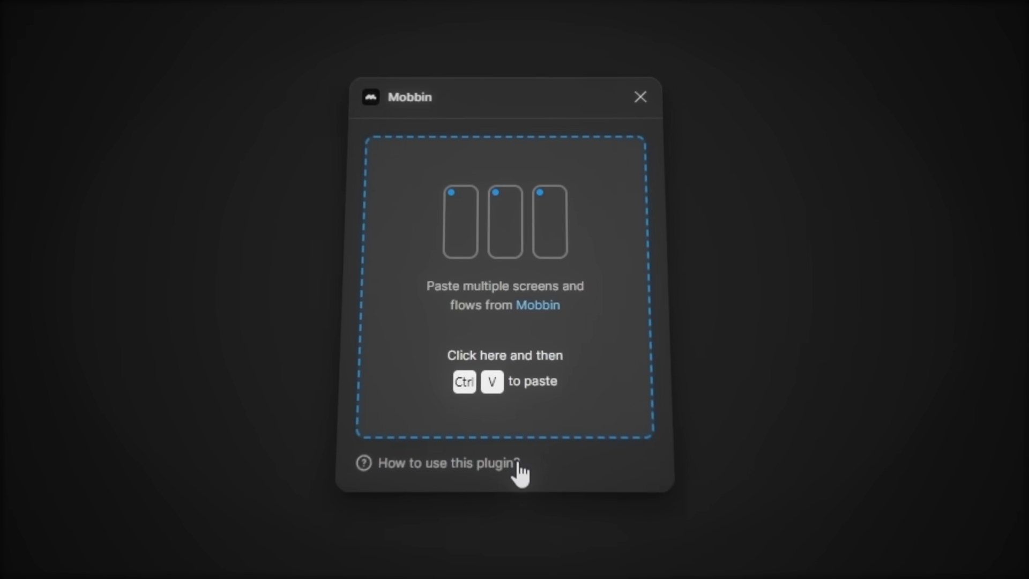
pyautogui.press('ctrl+v')
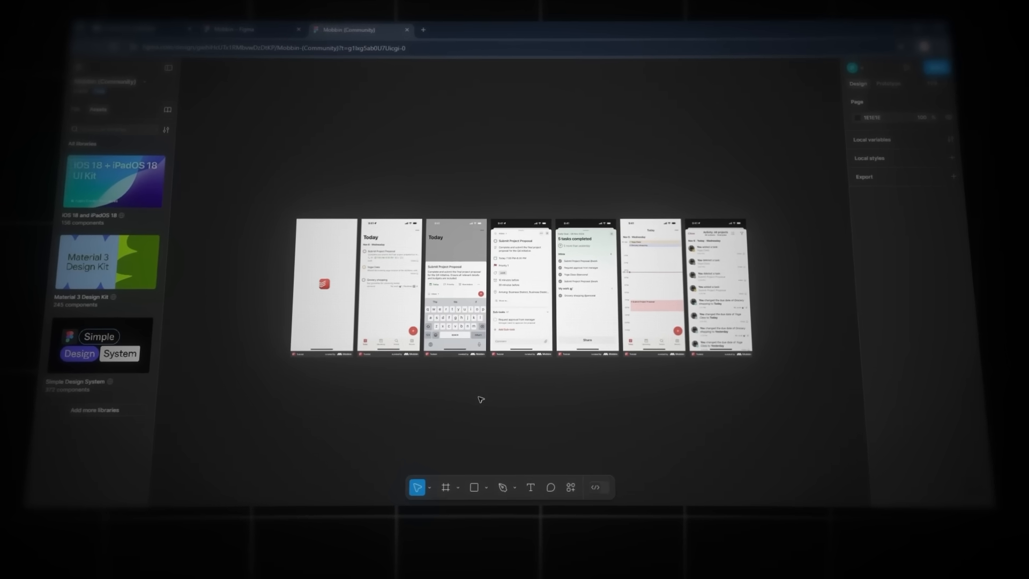
pyautogui.click(307, 281)
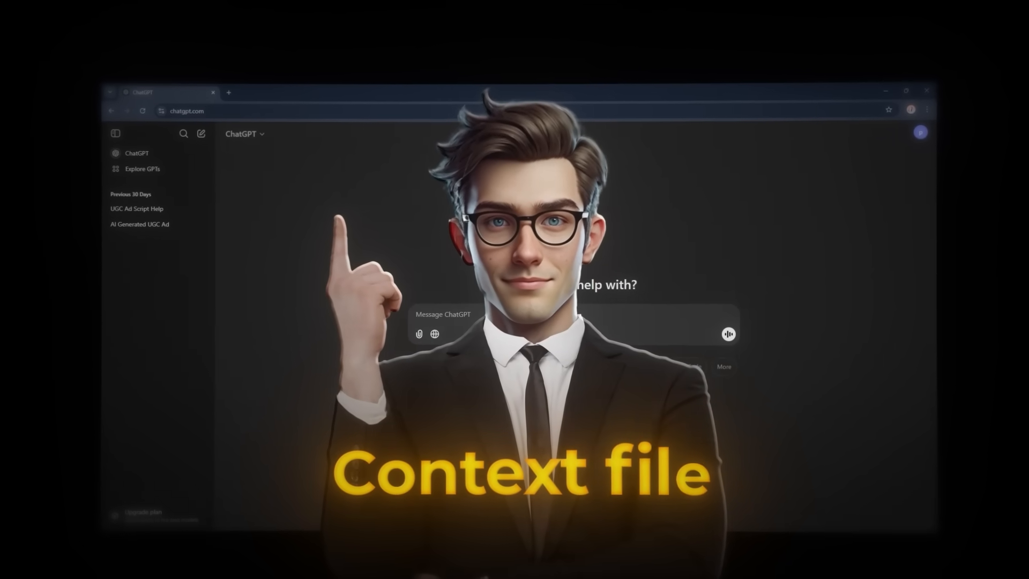
# Step: Send ChatGPT the focus-app flow description requesting a Markdown app-flow and features document
pyautogui.write('w')
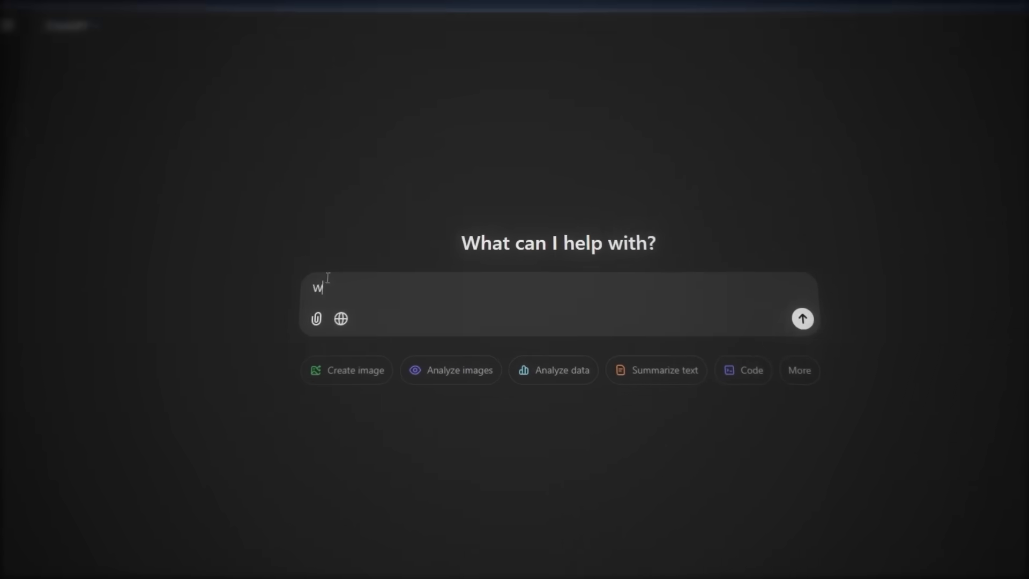
pyautogui.write('When you open the app, you see a clean welcome screen. After signing up with email, you land on the main dashb')
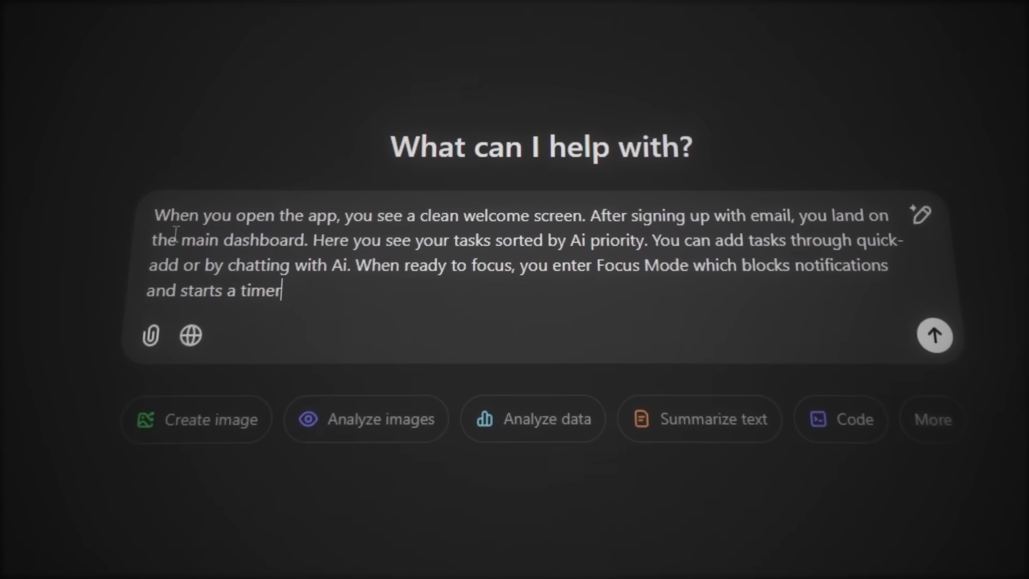
pyautogui.write('After competing a session, you see your progress')
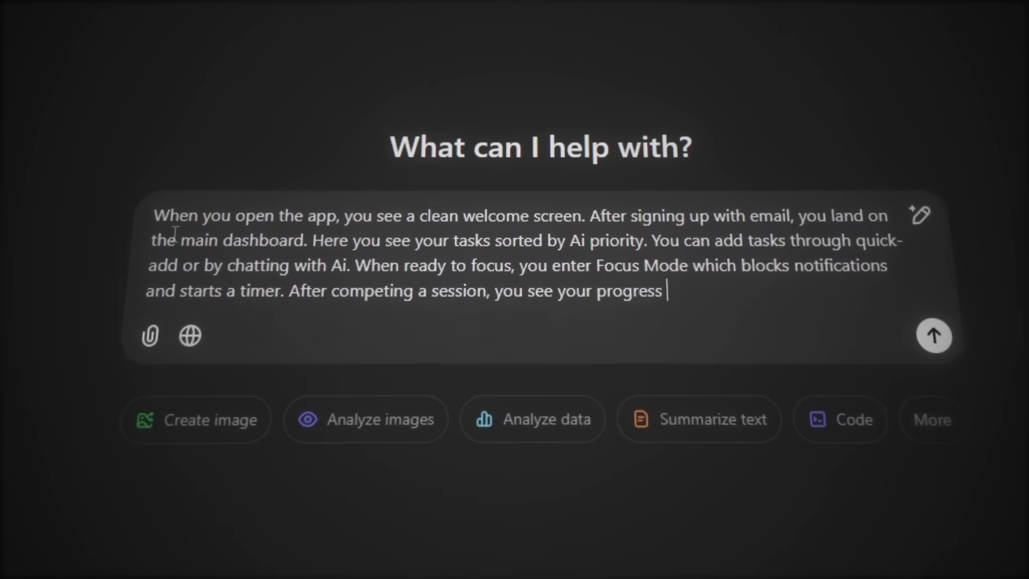
pyautogui.write('and can start another session or take a break')
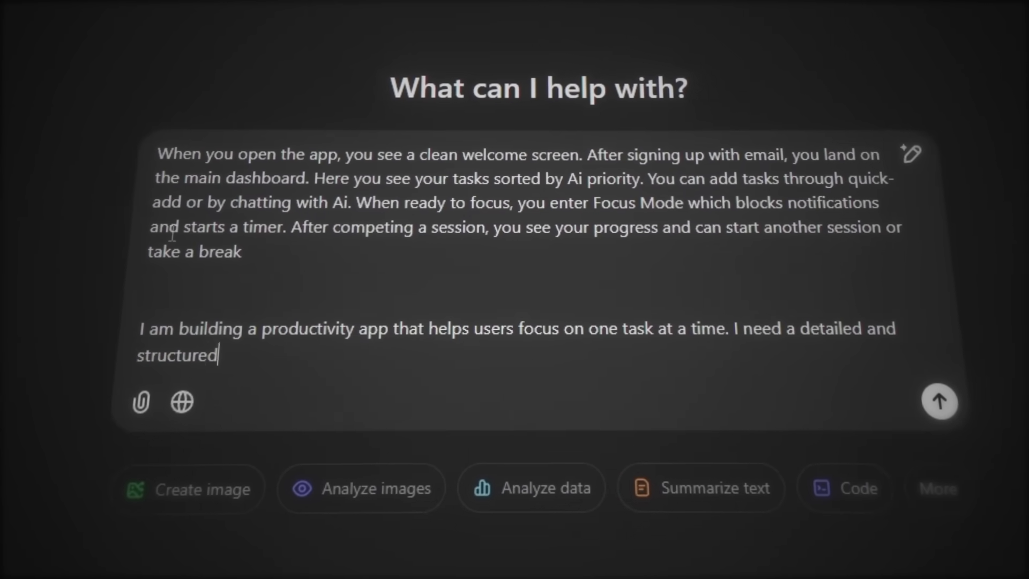
pyautogui.write("explanation of the app's flow and features, written as a Markdown file, so that it is easy for an app developer")
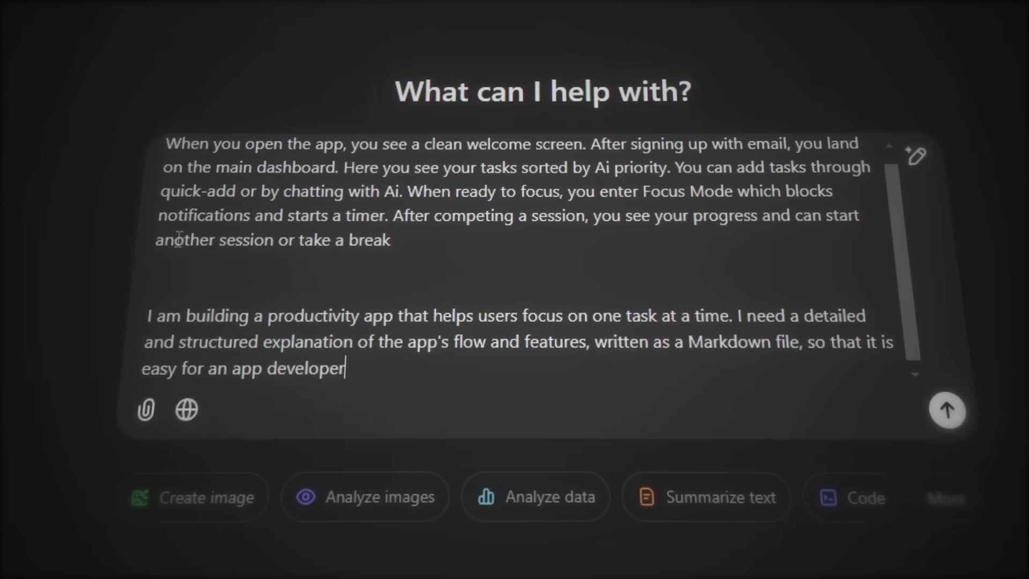
pyautogui.write('to understand and implement. Use the Context over to write this')
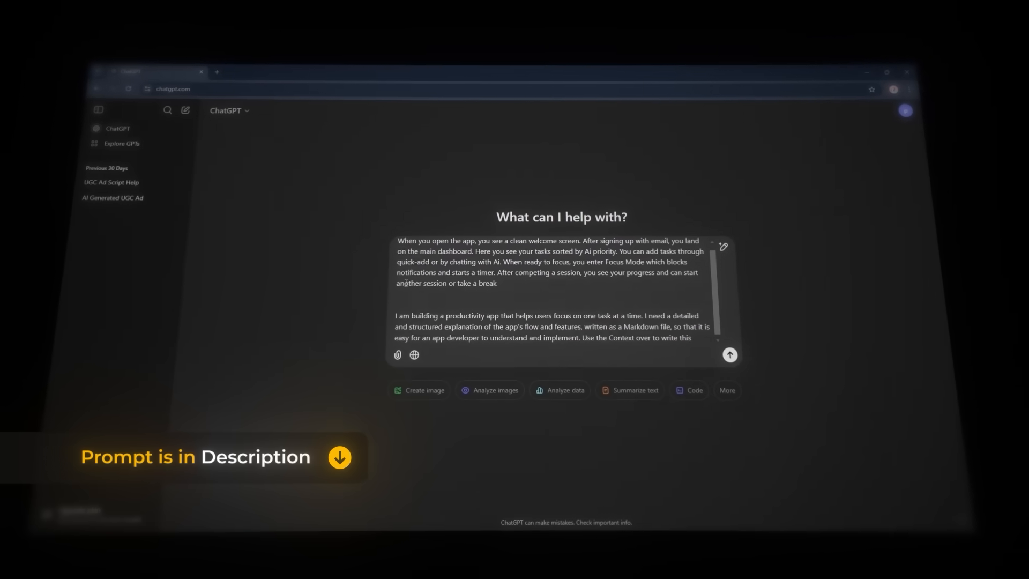
pyautogui.click(730, 355)
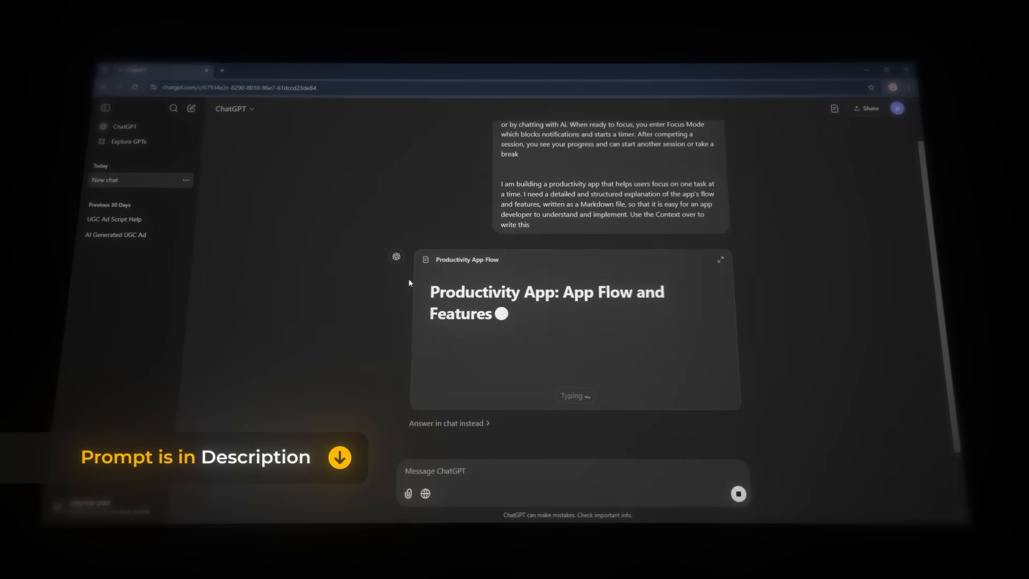
pyautogui.click(720, 260)
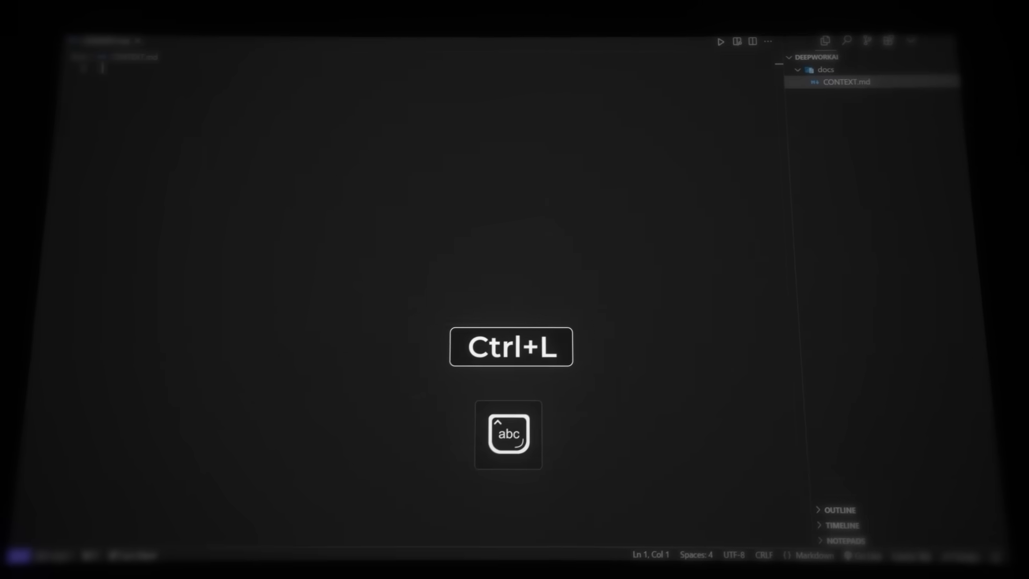
# Step: Have Cursor's AI chat write the generated app-flow document into CONTEXT.md and review it
pyautogui.press('ctrl+l')
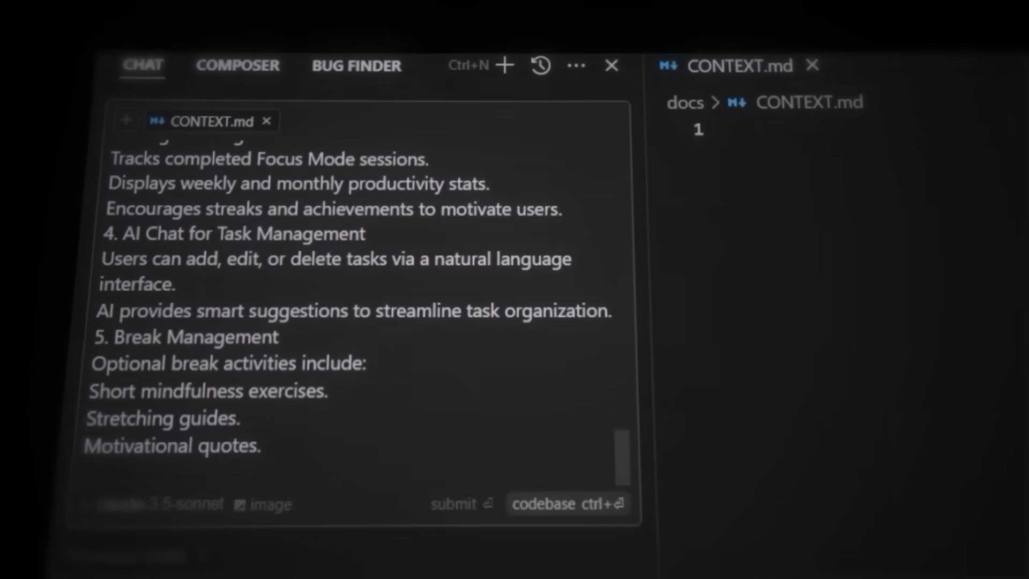
pyautogui.write('Write thi')
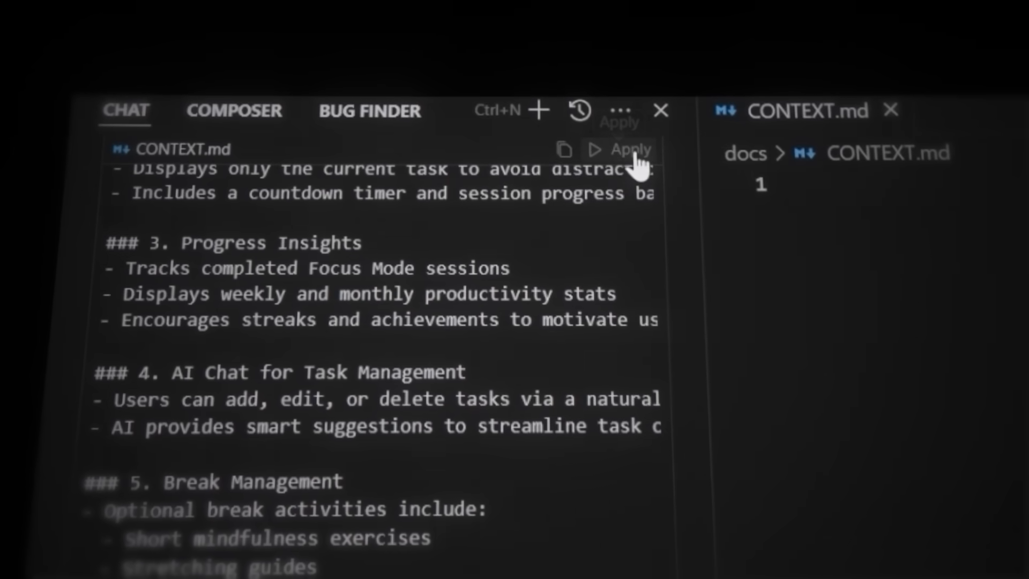
pyautogui.click(628, 149)
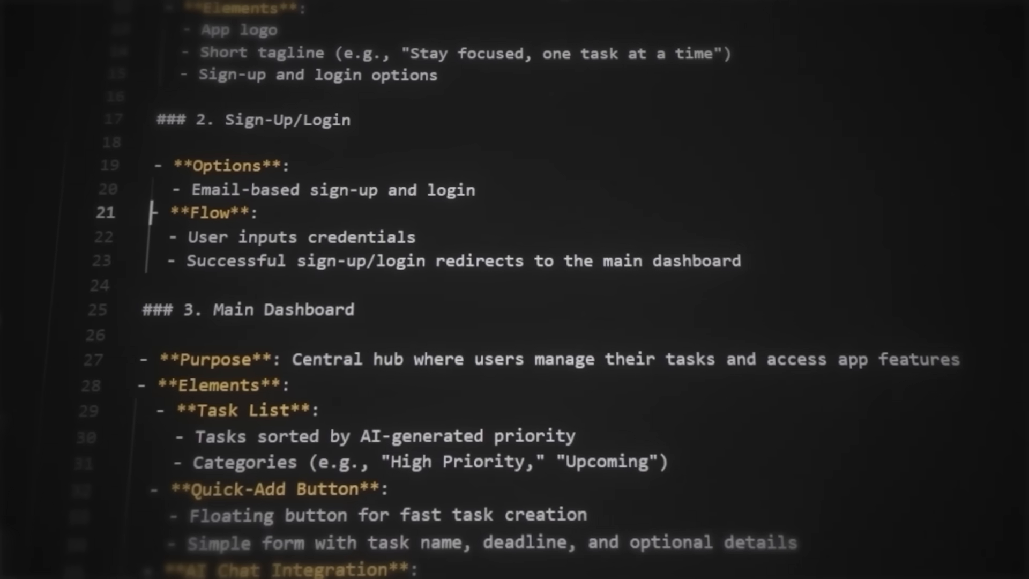
pyautogui.scroll(3)
pyautogui.write('Give me the full database schema and the optimal folder structure of the app and add this in the context-file')
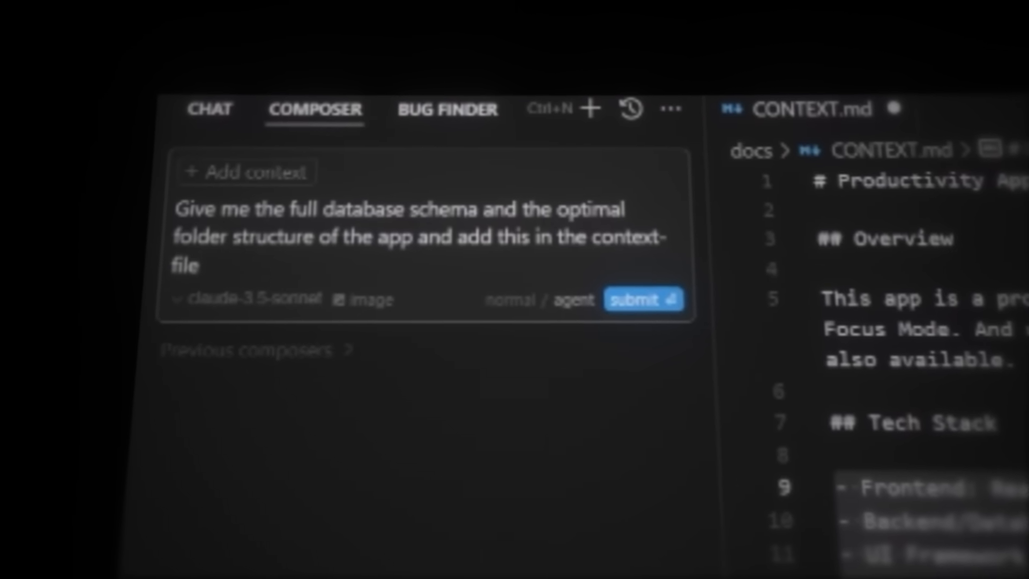
# Step: Reference the context file with @ in the Composer request for database schema and folder structure
pyautogui.write('@')
pyautogui.write('cd')
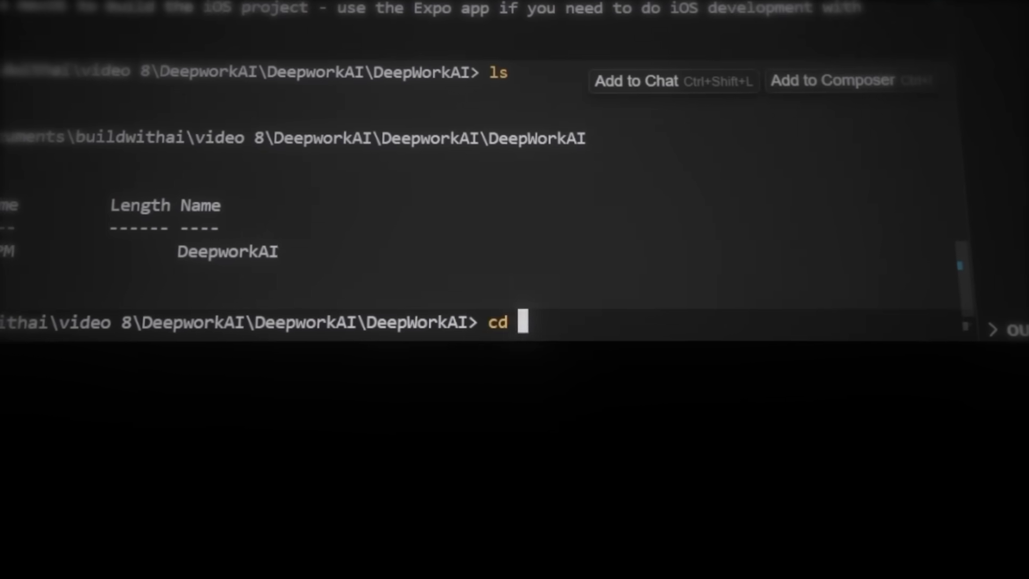
# Step: Move the terminal into .\DeepworkAI\ and start the Expo development server with npx expo start
pyautogui.write('.\\DeepworkAI\\')
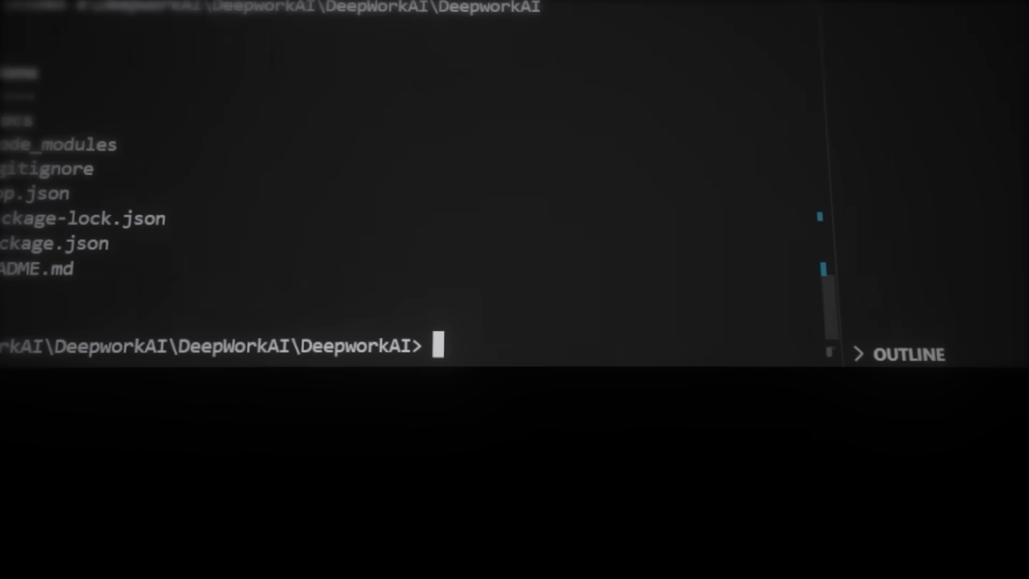
pyautogui.write('npx expo start')
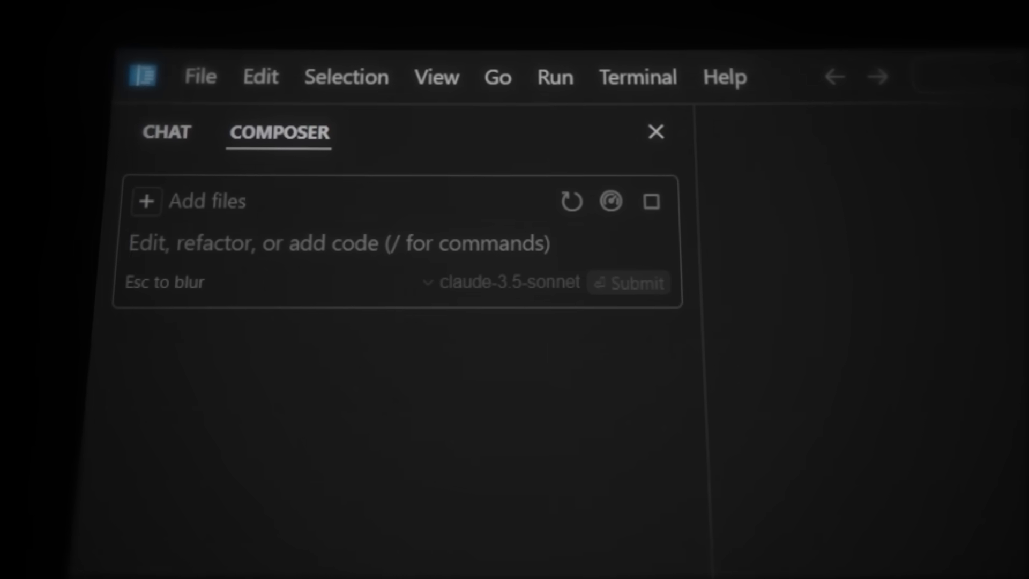
# Step: Ask Composer to build the app step-by-step from the plan and open a second terminal
pyautogui.write('Build the app step-by-step by focus')
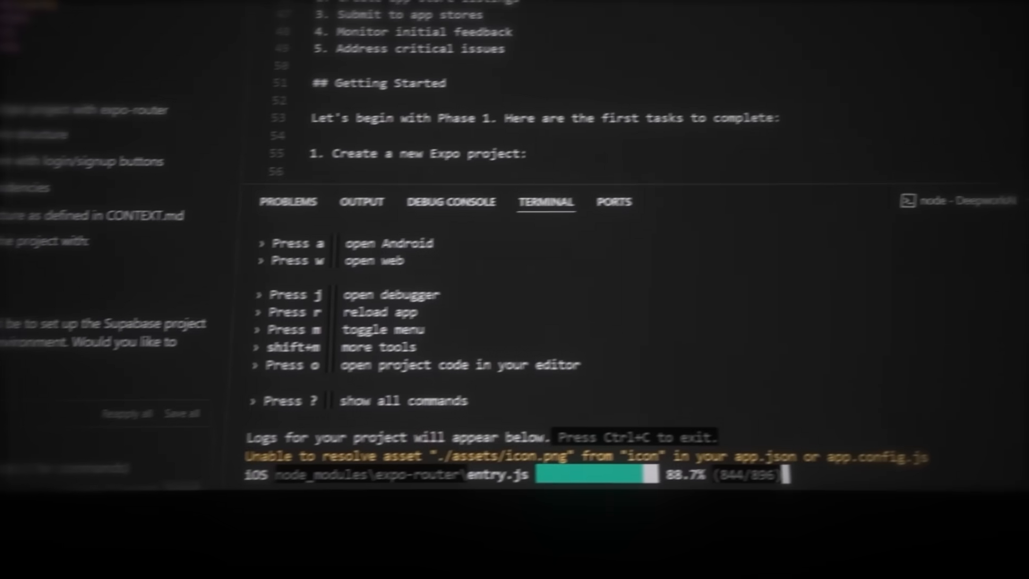
pyautogui.press('ctrl+shift+`')
pyautogui.write('ls')
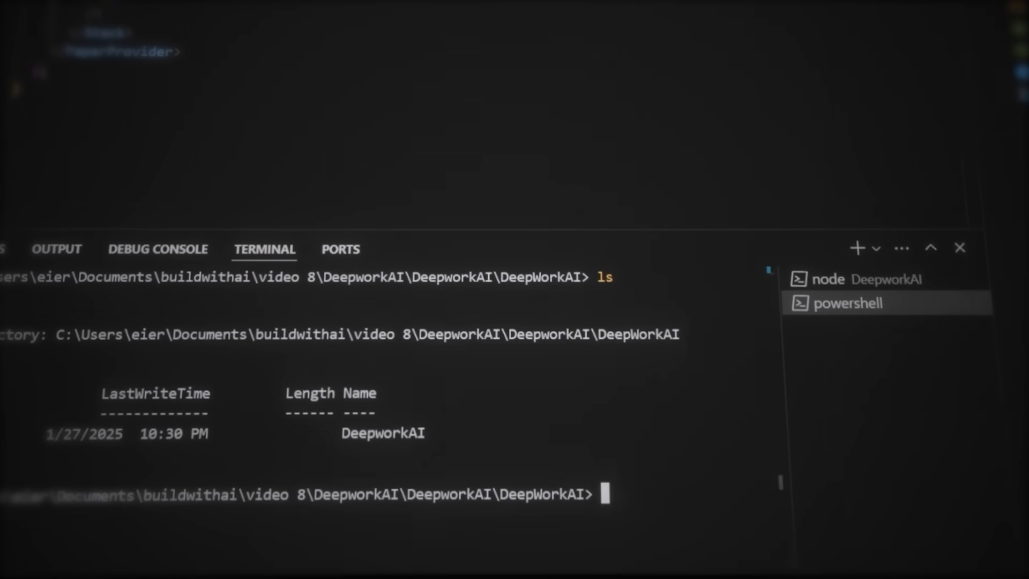
# Step: In the new terminal, cd into .\DeepworkAI and npm install supabase-js, react-navigation, react-native-paper and related packages
pyautogui.write('cd .\\DeepworkA')
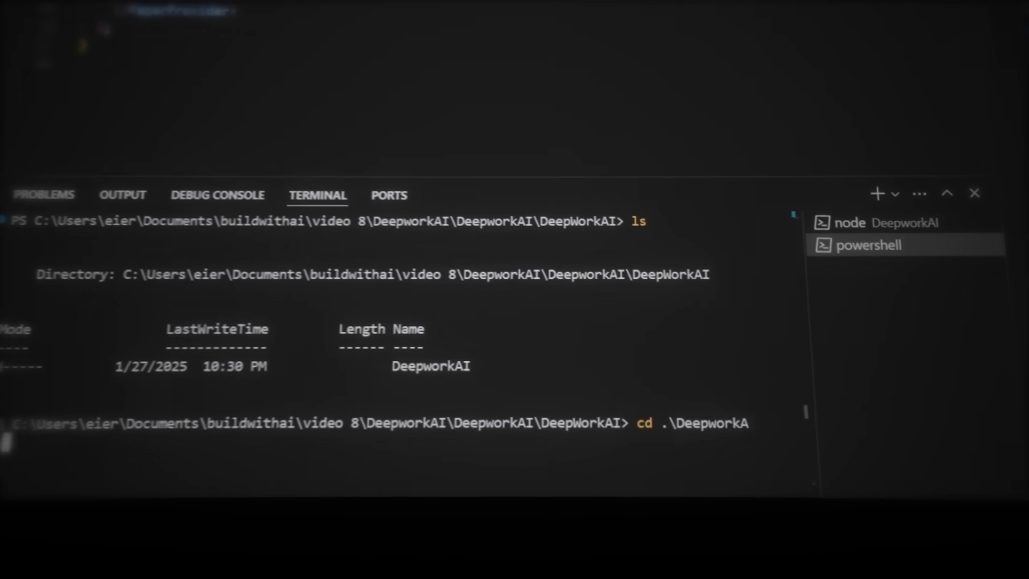
pyautogui.write('npm install @supabase/supabase-js @react-navigation/native react-native-paper expo-router @react-native-async-storage/async-storage react-native-safe-area-context')
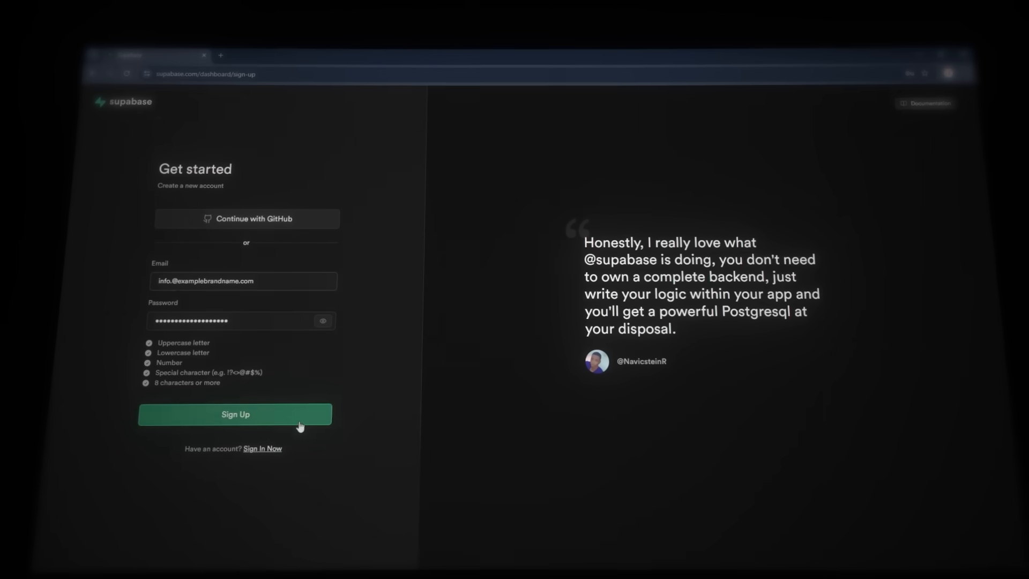
# Step: Create the Supabase account from the filled-in sign-up form
pyautogui.click(235, 413)
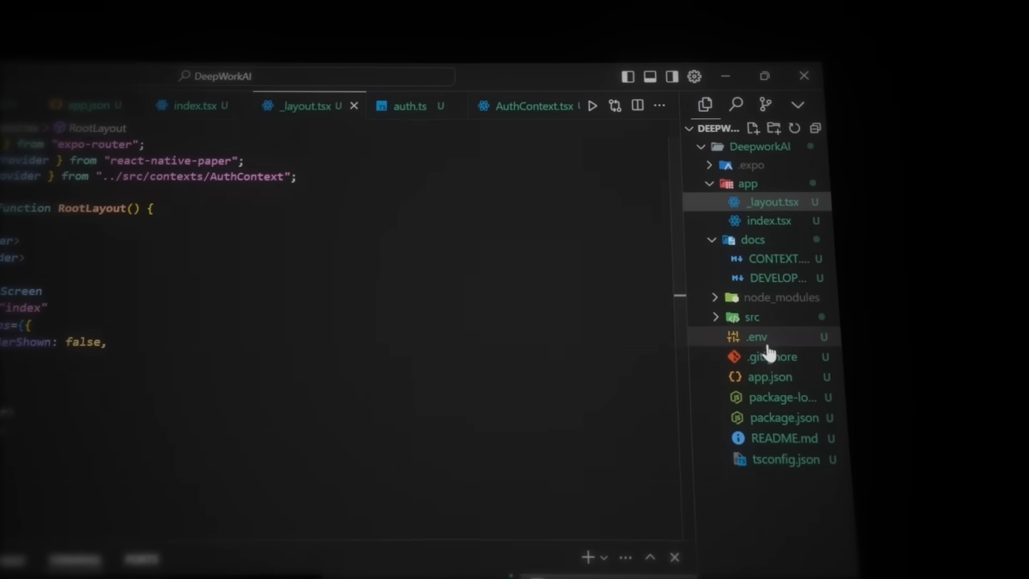
# Step: Open the DeepworkAI project's .env environment variables file in the editor
pyautogui.click(755, 337)
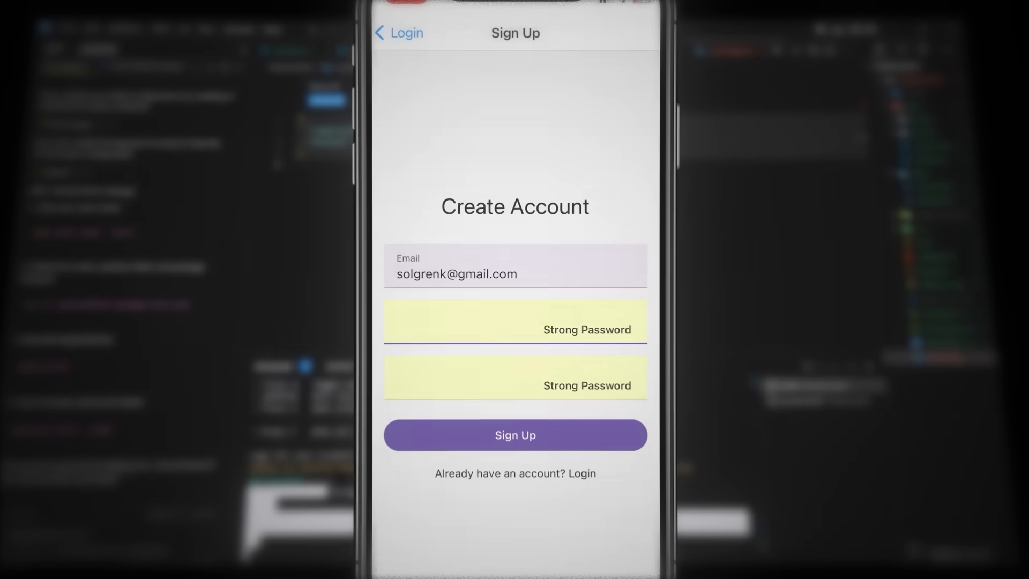
# Step: Submit the new DeepworkAI account, reach the login screen, and check Supabase Authentication users
pyautogui.click(515, 434)
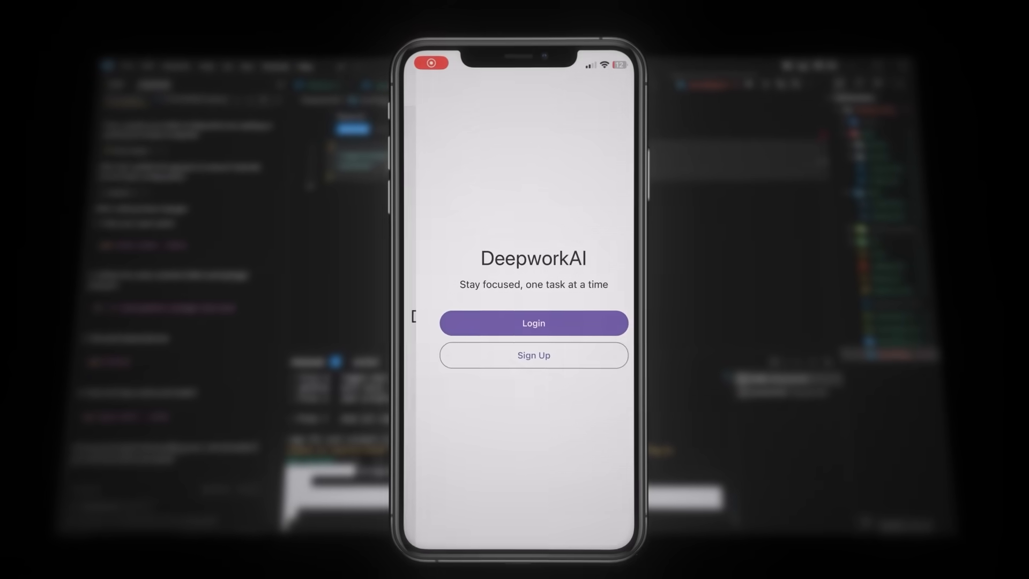
pyautogui.click(532, 323)
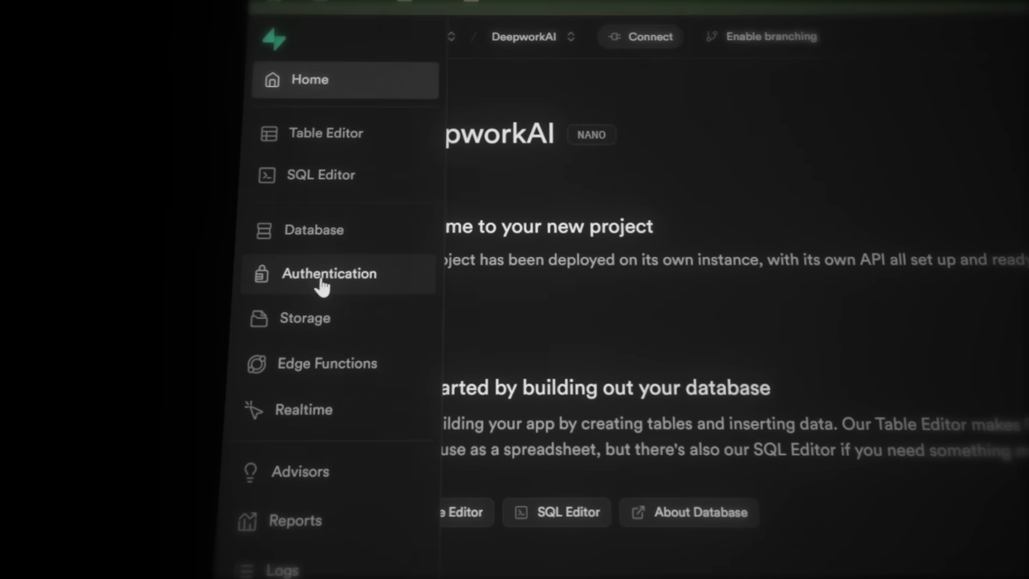
pyautogui.click(329, 273)
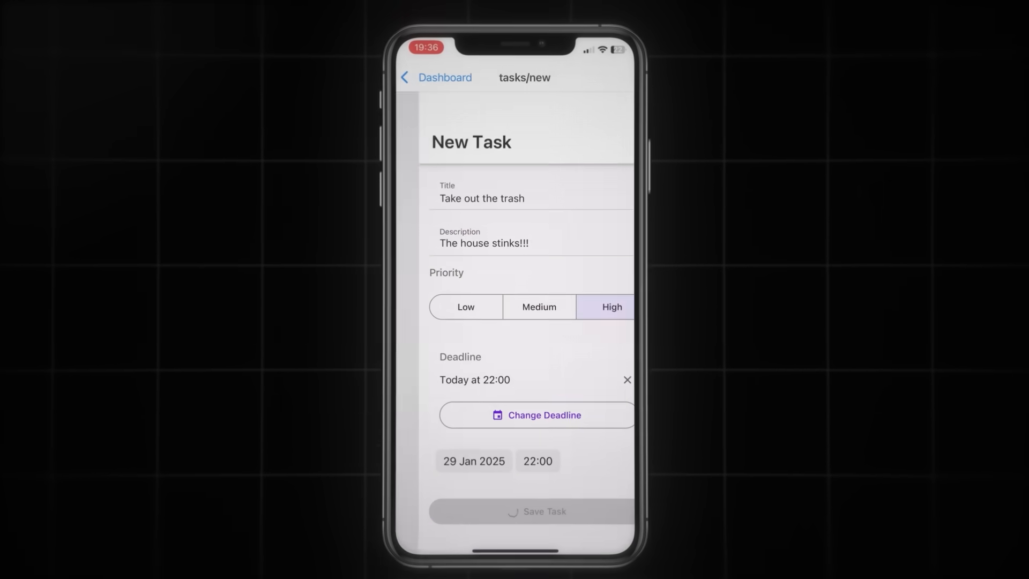
# Step: Save the high-priority 'Take out the trash' task due today at 22:00 and view its details
pyautogui.click(536, 511)
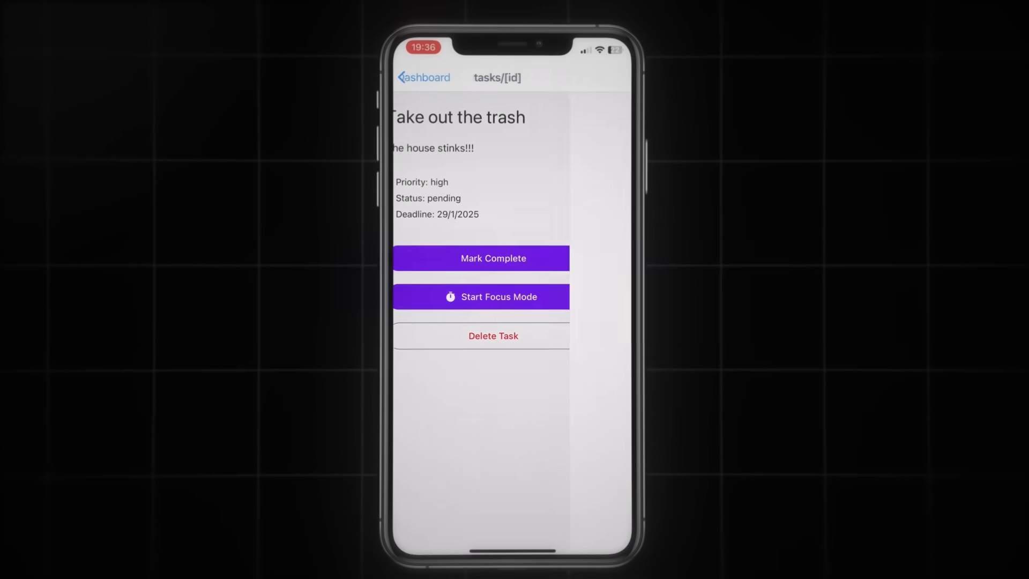
pyautogui.click(481, 296)
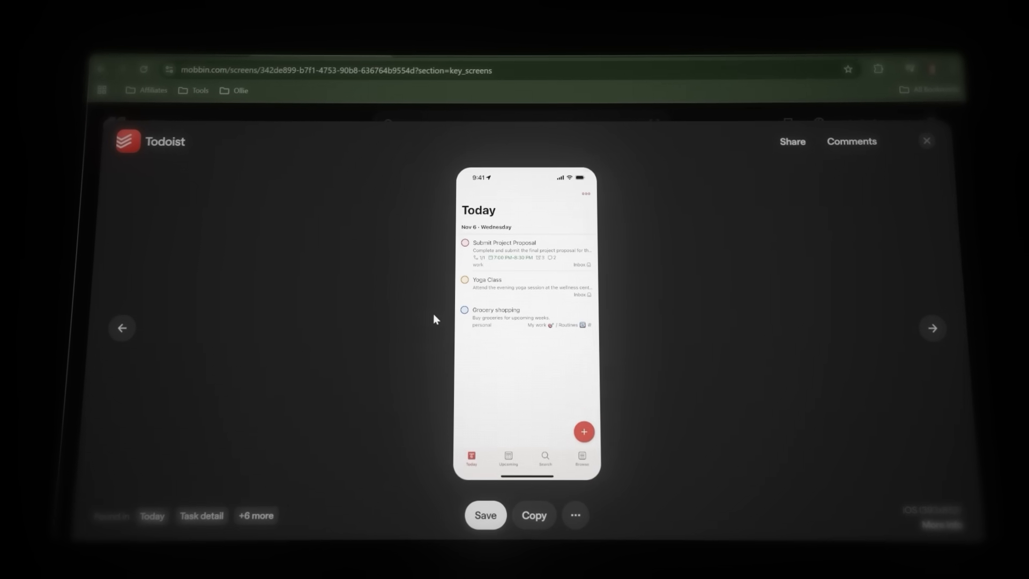
# Step: Copy the Todoist Today screen image from Mobbin for UI inspiration
pyautogui.click(534, 514)
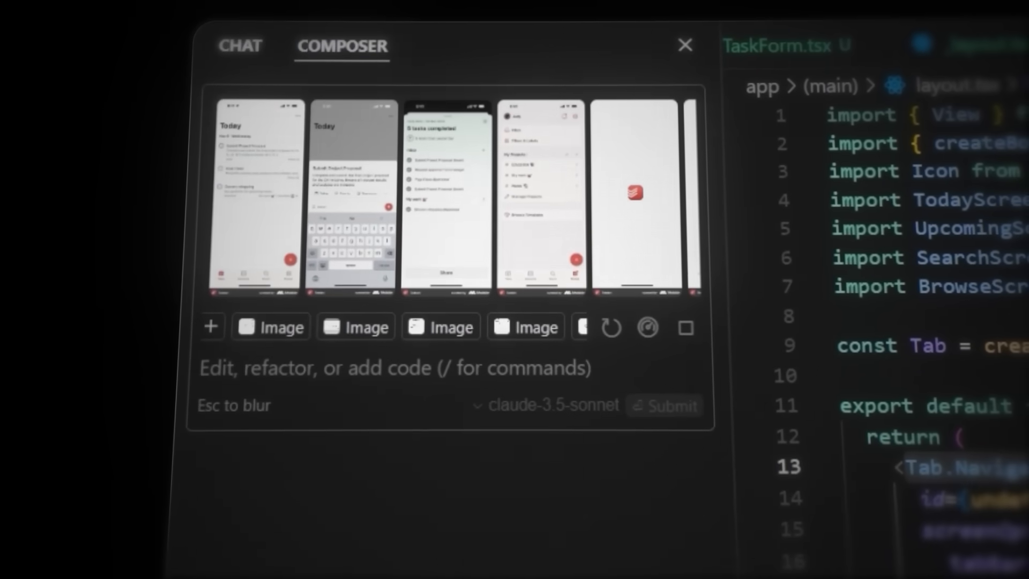
pyautogui.write('Use these pictures as inspiration for my app in the entire @Codebase')
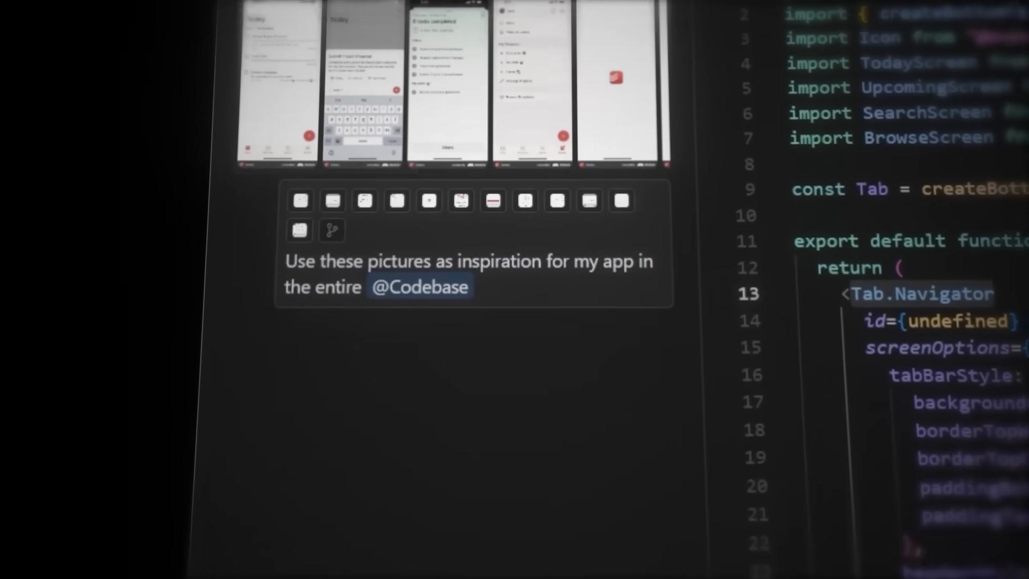
pyautogui.press('Enter')
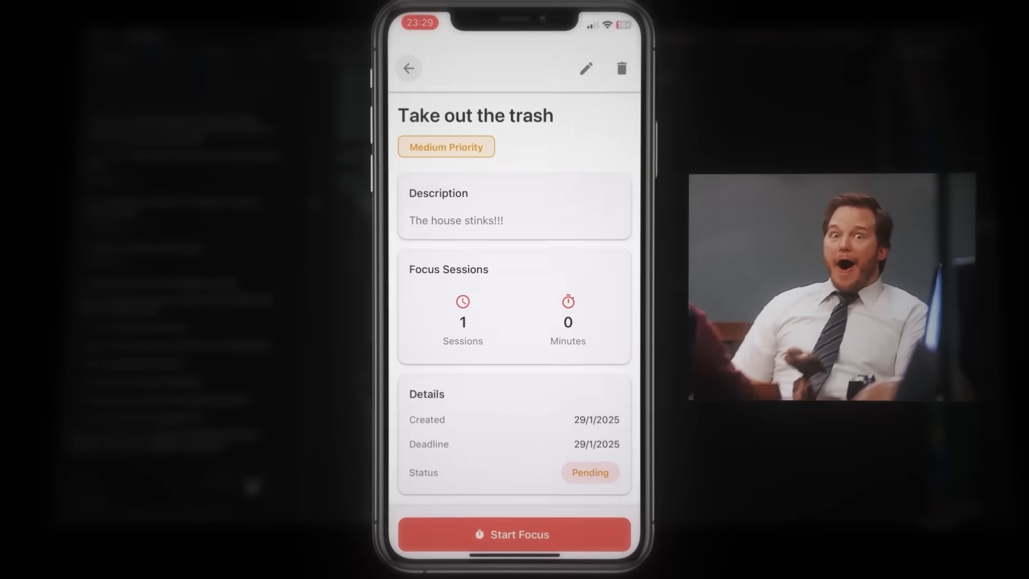
# Step: Return to the task list and bring up the restyled New Task form
pyautogui.click(408, 69)
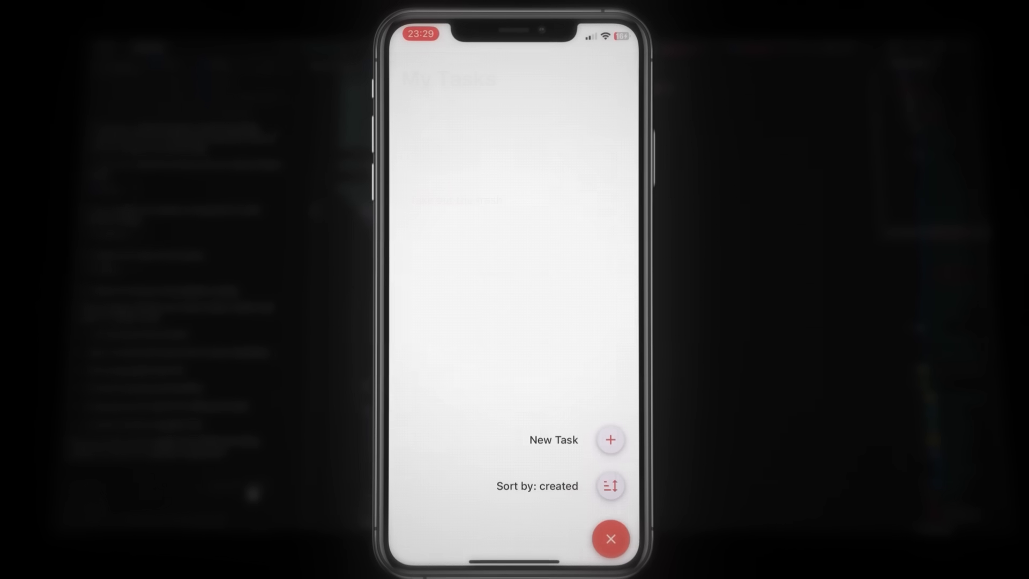
pyautogui.click(610, 439)
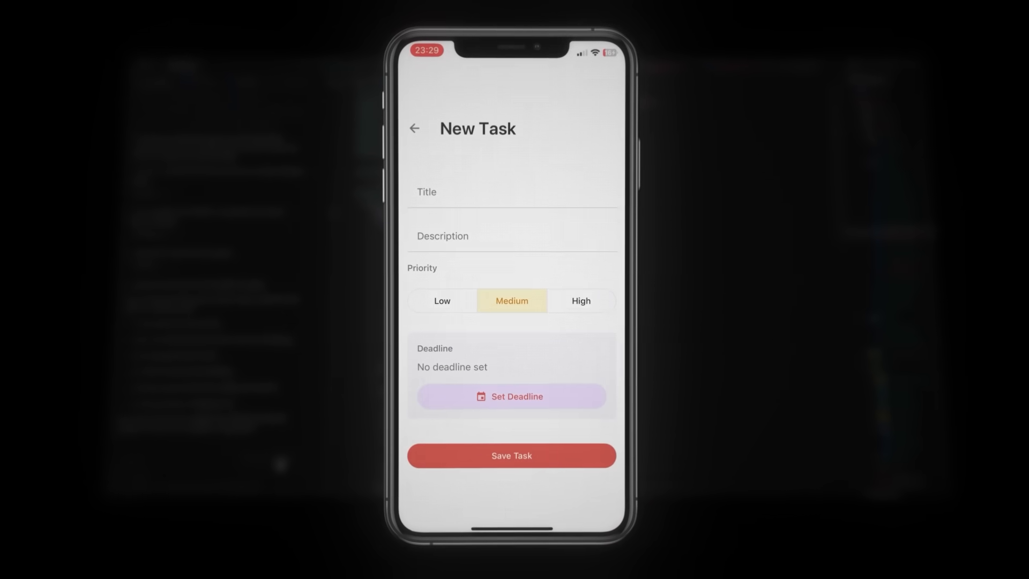
pyautogui.click(413, 127)
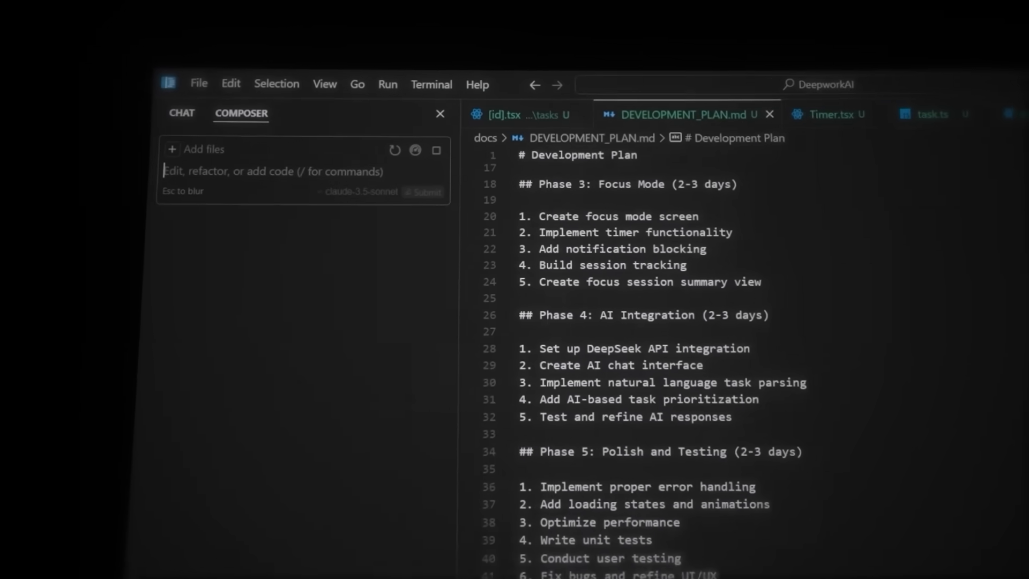
# Step: Ask Composer to build the AI-chat integration from the plan with .env as context
pyautogui.write('Build the AI-chat inte')
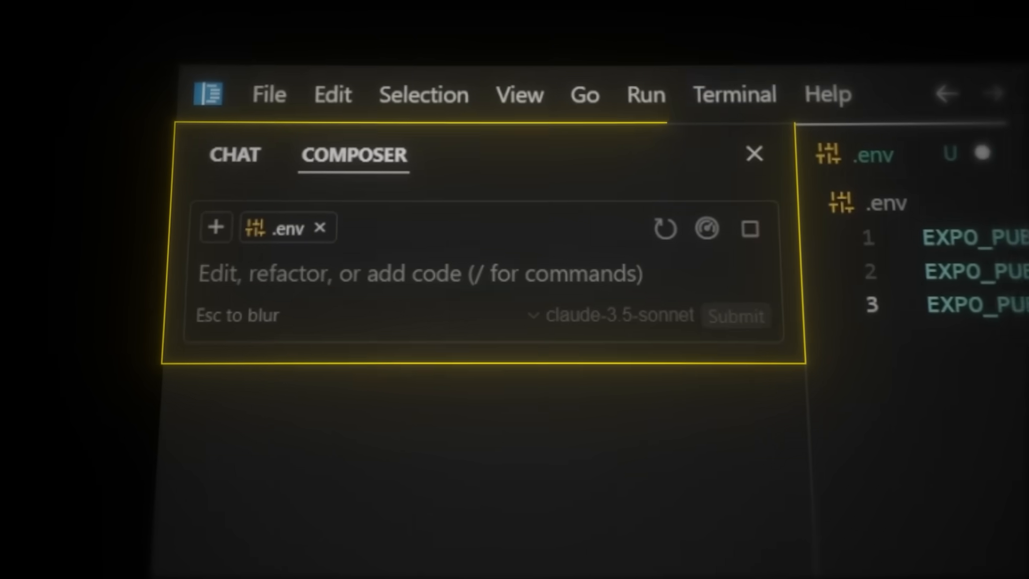
pyautogui.press('Ctrl+l')
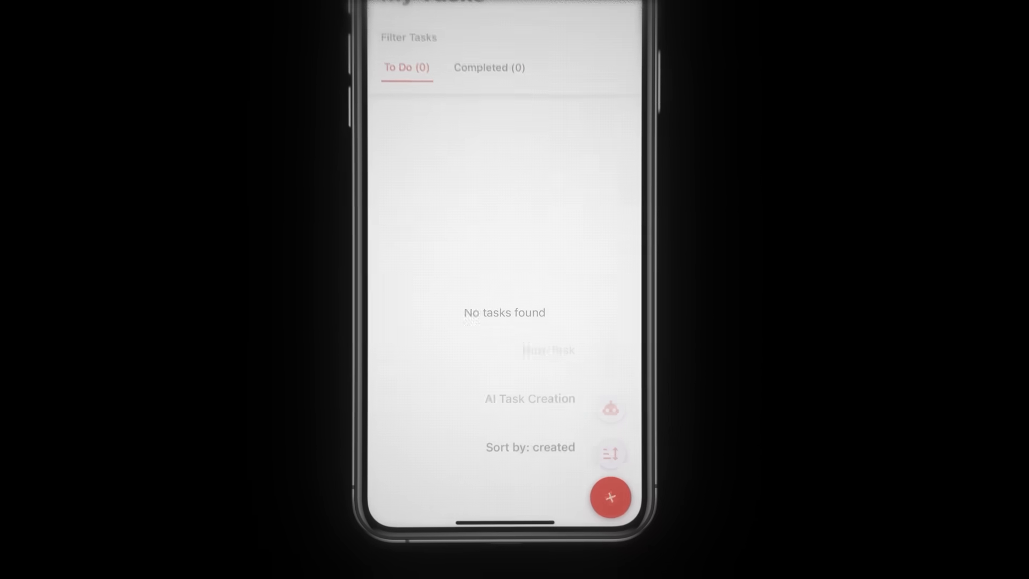
# Step: Describe a toothbrush-buying task in plain language to the AI Task Creation chat
pyautogui.write('I need tob')
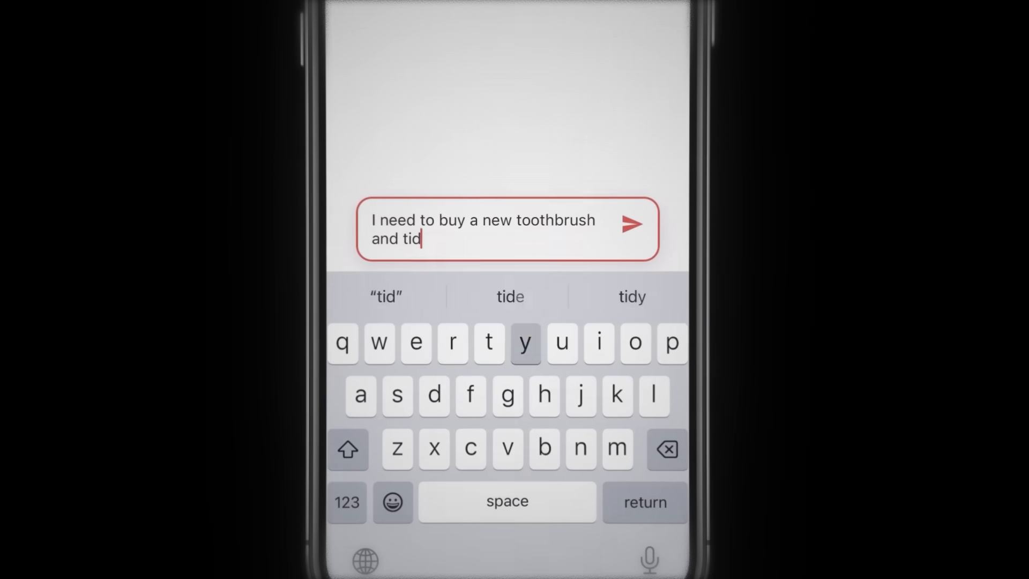
pyautogui.click(632, 223)
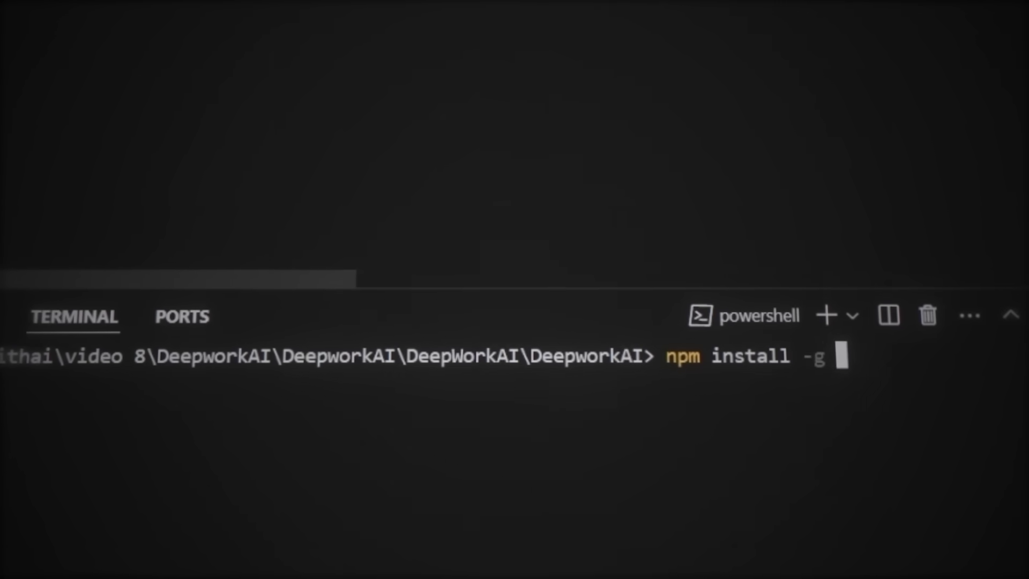
# Step: Run npm install -g eas-cli in the project terminal
pyautogui.write('eas-cli')
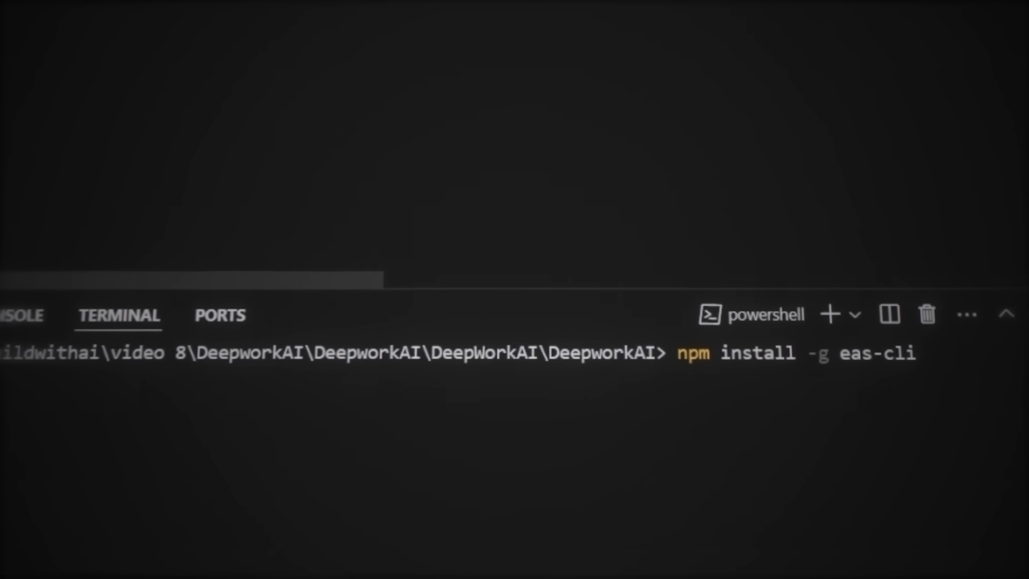